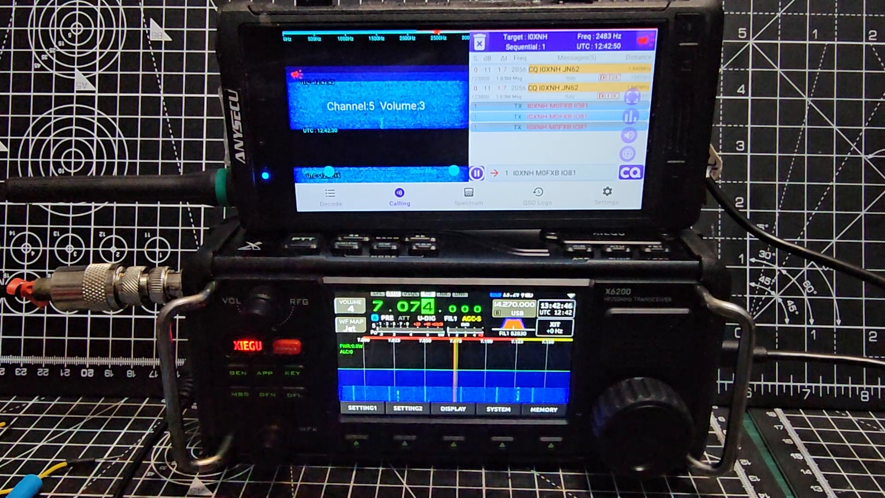
Switch from the calling screen to FT8CN's Settings tab.
left_click(606, 194)
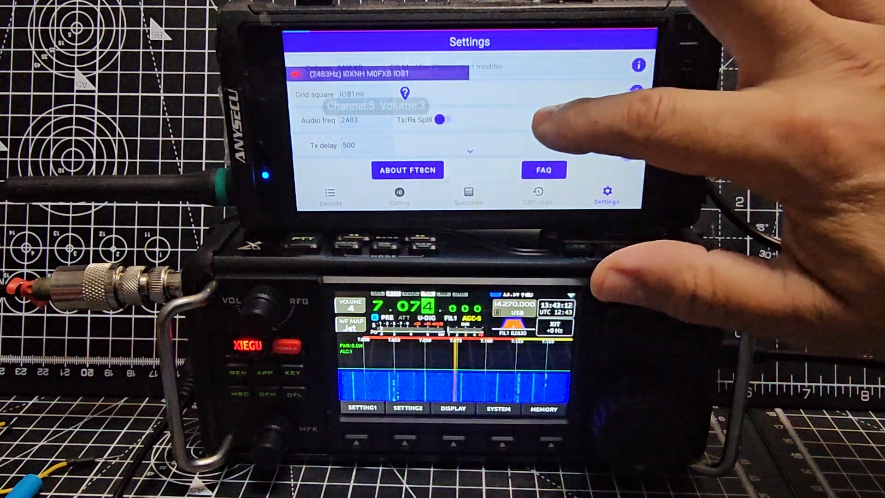
Check CAT over USB, CI-V A4, 19200 baud, and pick XIEGU X6100 (U-DIG) as rig.
scroll("down", 3)
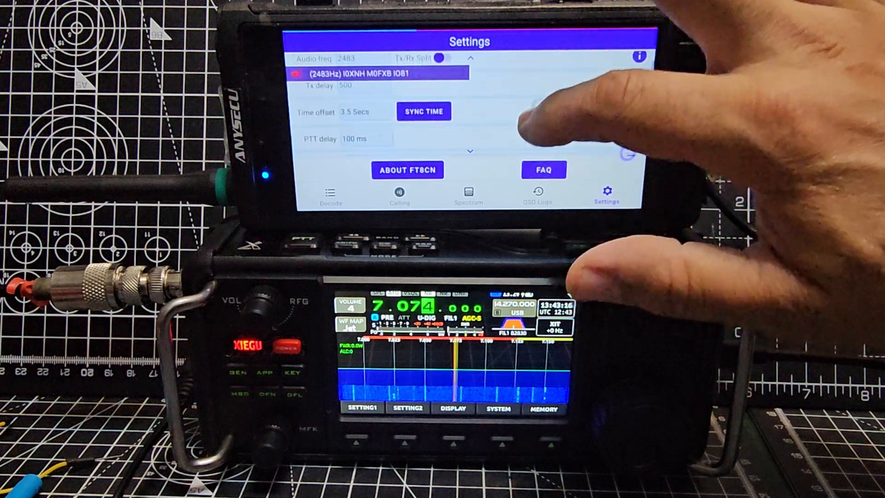
scroll("up", 3)
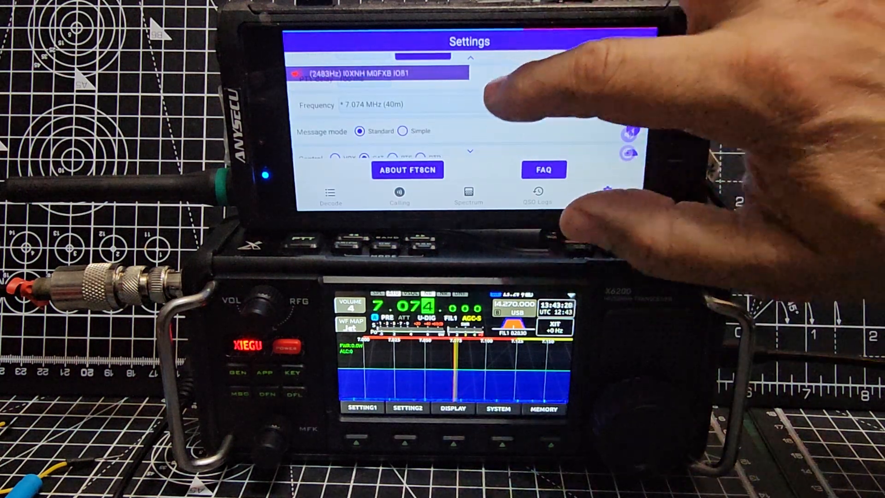
scroll("down", 3)
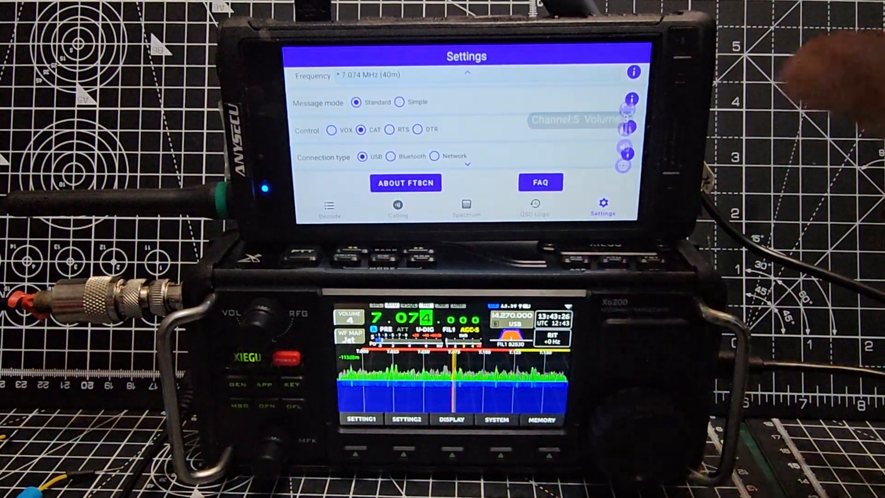
scroll("down", 3)
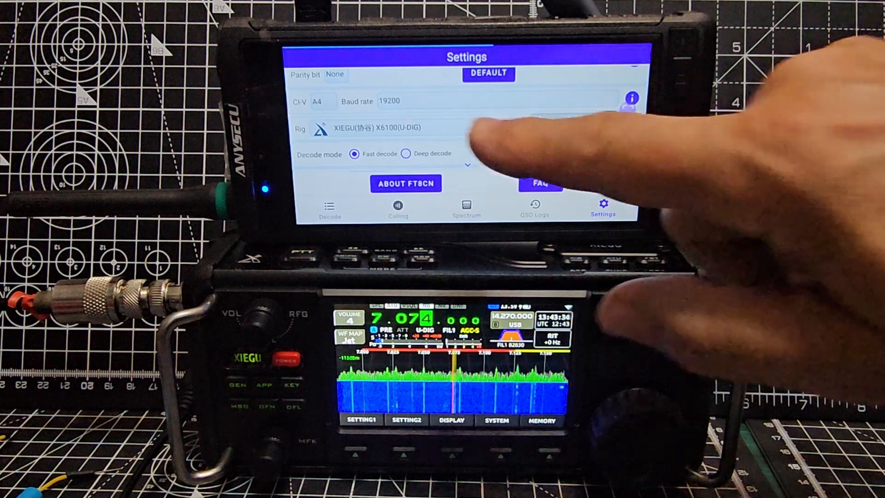
left_click(372, 128)
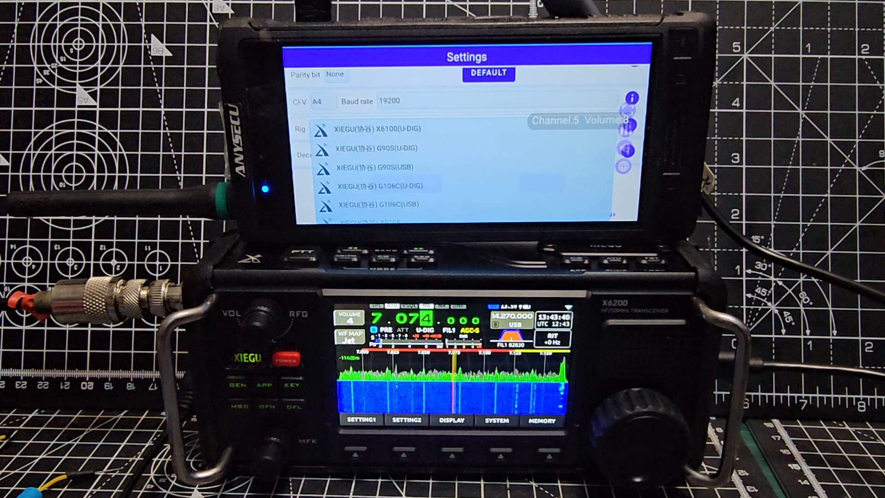
left_click(377, 128)
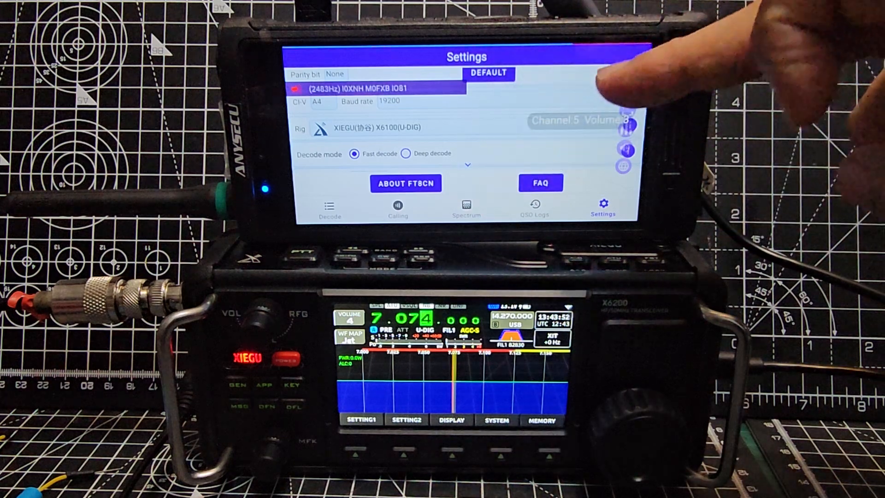
scroll("down", 3)
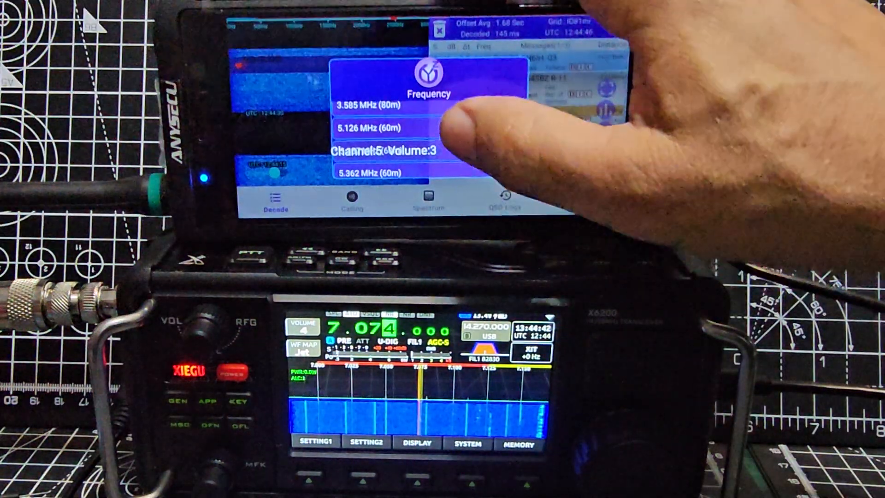
Scroll the frequency list to reach the 20 m FT8 frequency.
scroll("down", 3)
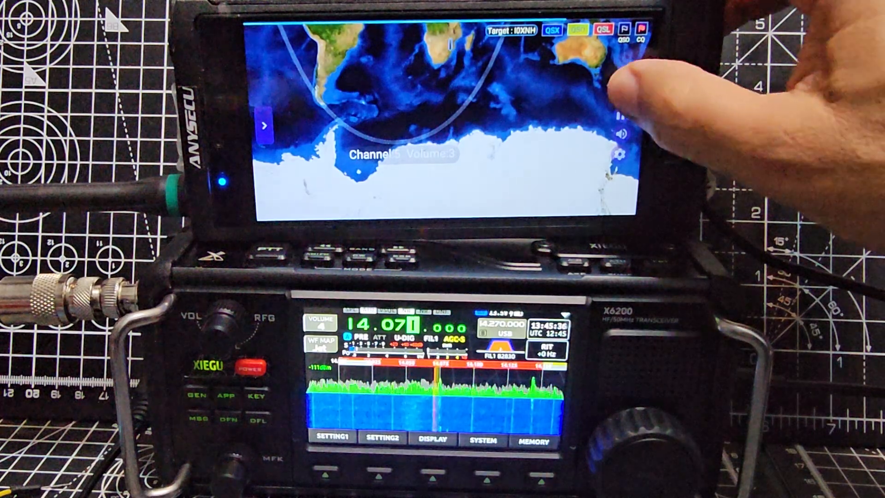
Leave the station map and return to the 20 m decode list.
left_click(446, 73)
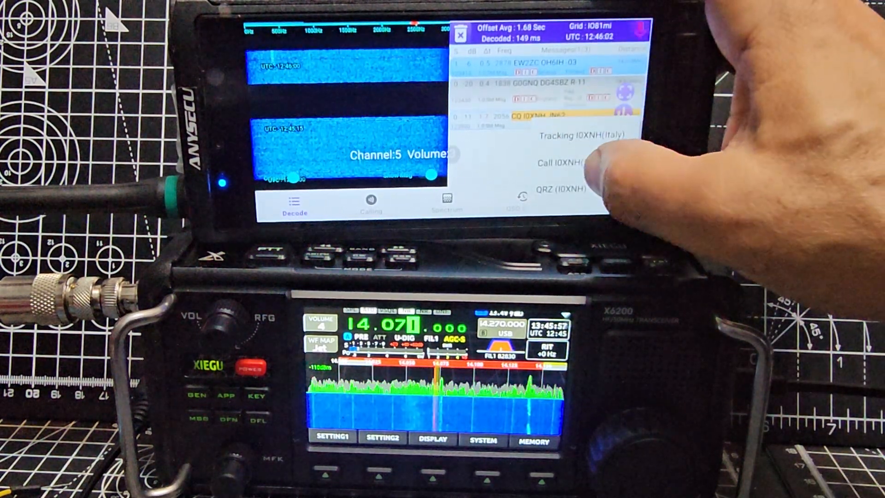
Choose Call I0XNH from the pop-up menu on the CQ message.
left_click(564, 164)
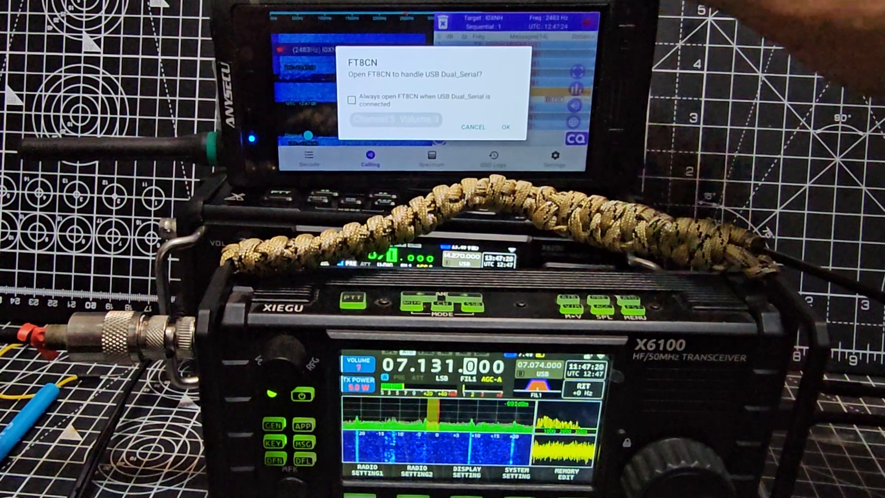
Tick 'Always open FT8CN' for USB Dual_Serial and confirm with OK.
left_click(351, 100)
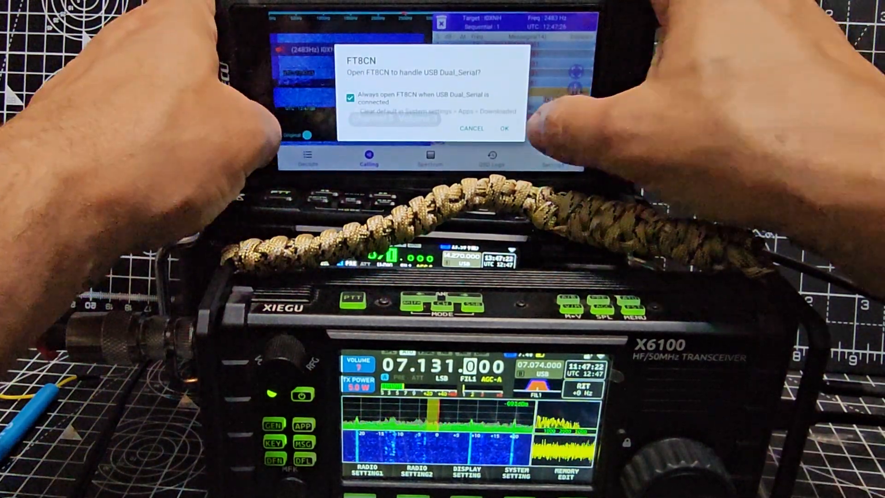
left_click(503, 128)
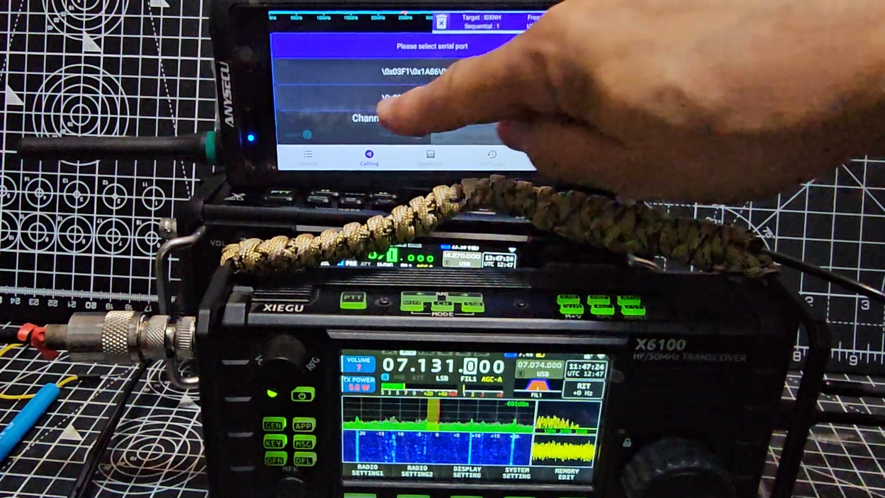